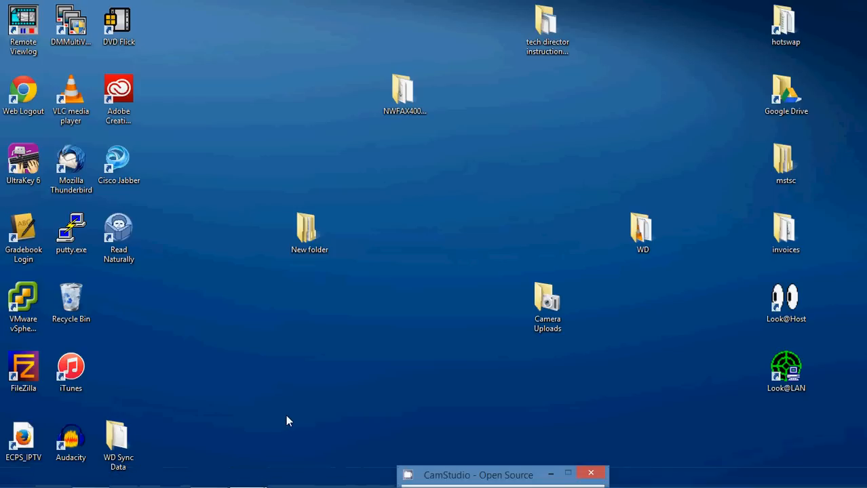
mouse_move(287, 421)
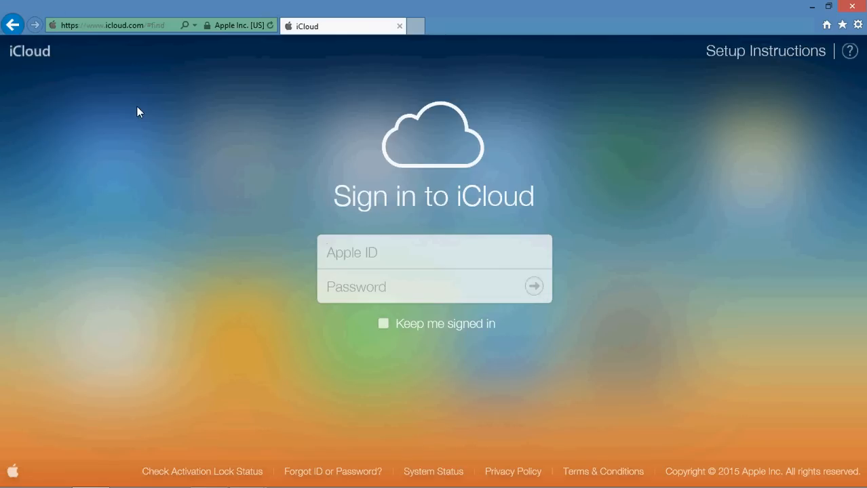
left_click(434, 252)
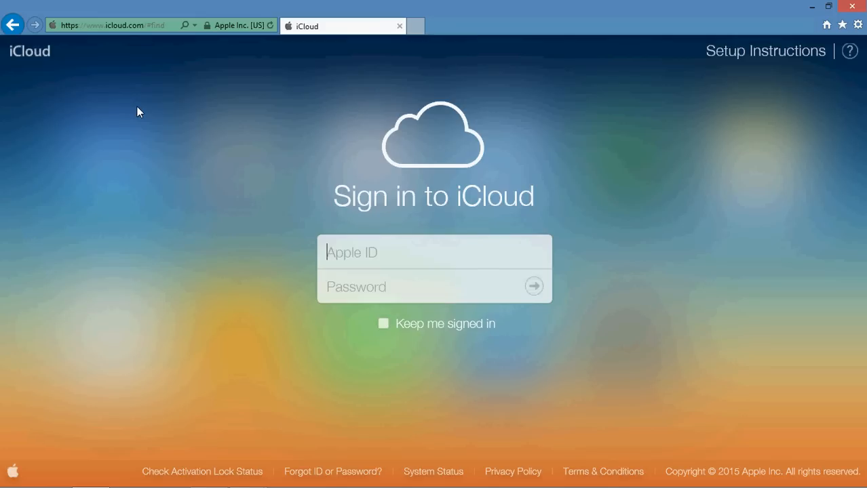
mouse_move(135, 93)
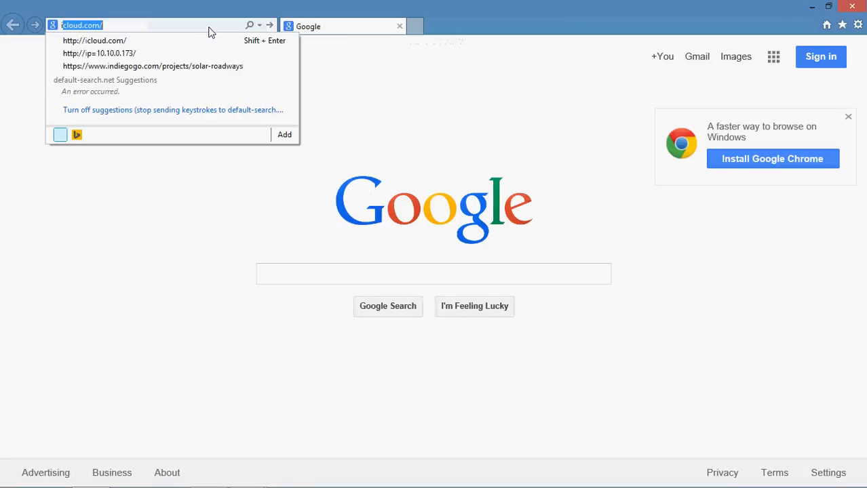
left_click(94, 40)
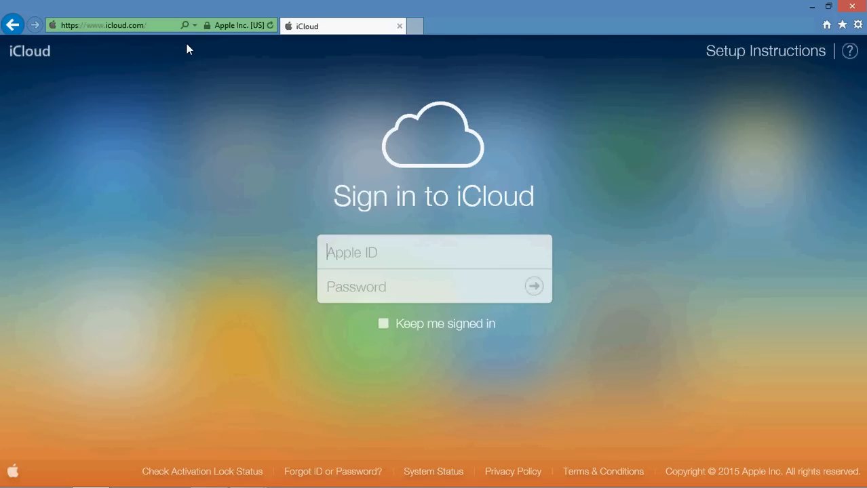
mouse_move(243, 116)
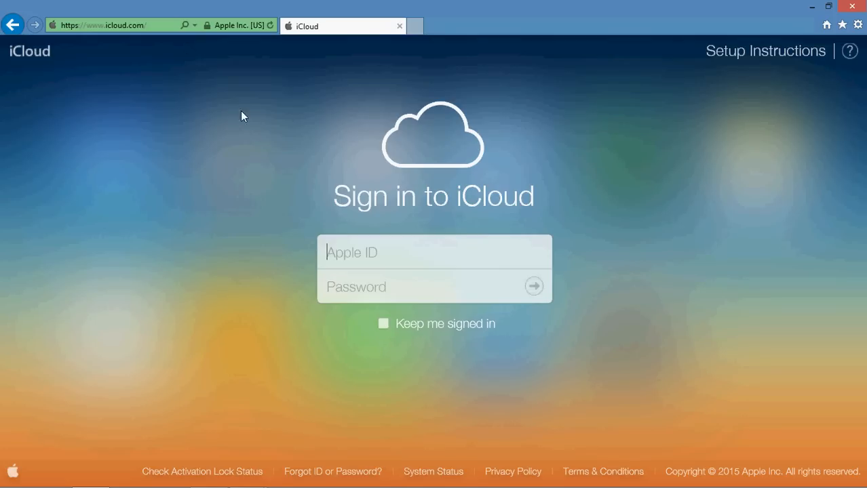
left_click(850, 50)
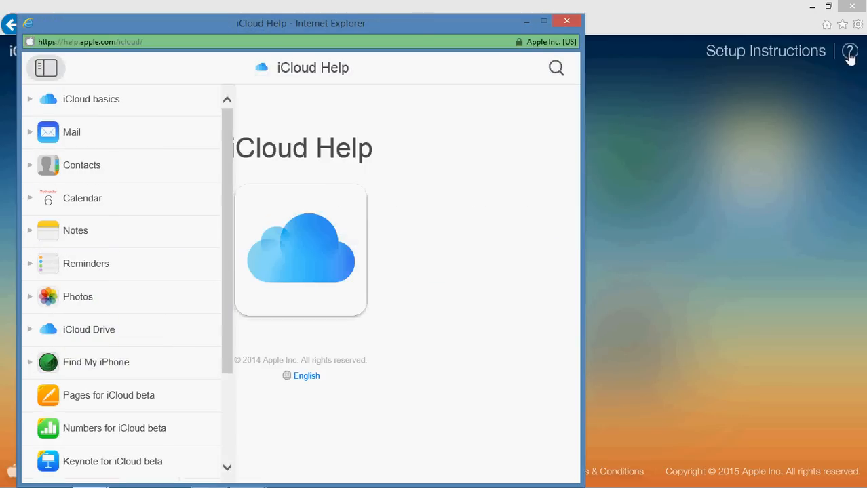
mouse_move(798, 65)
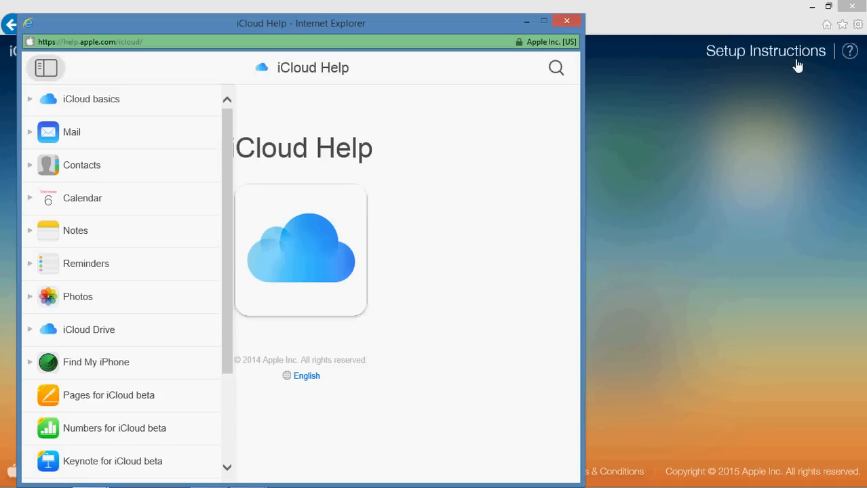
mouse_move(565, 24)
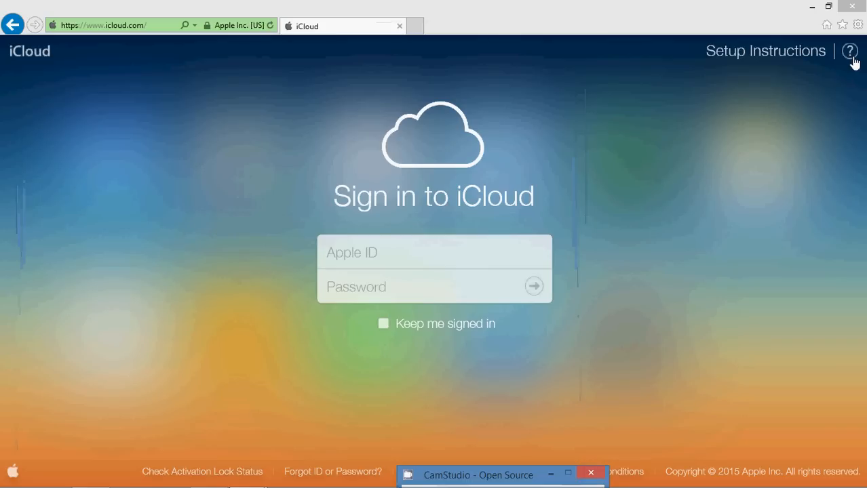
mouse_move(319, 481)
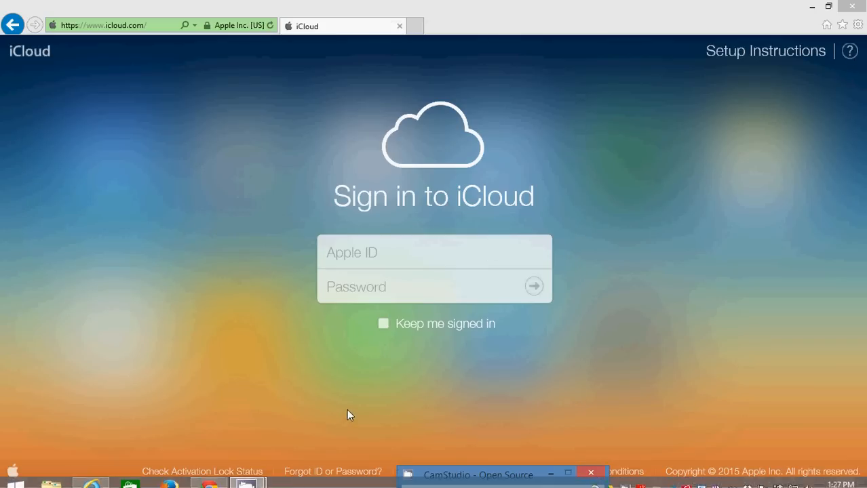
left_click(334, 471)
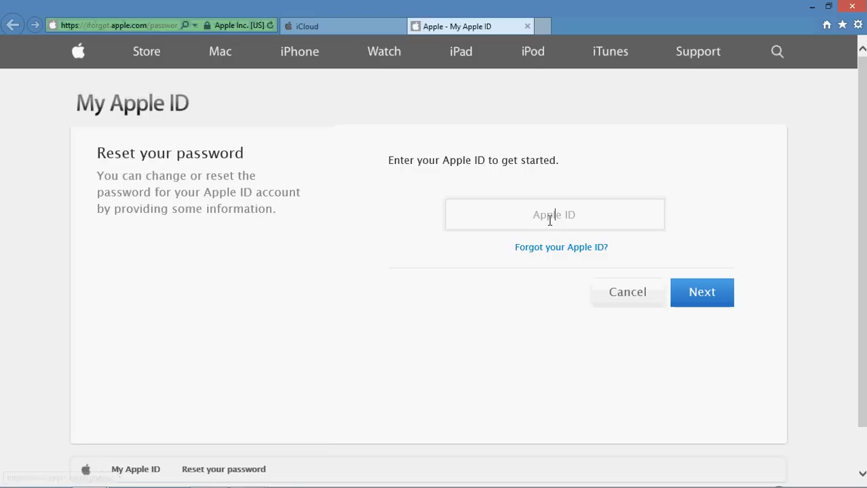
mouse_move(526, 26)
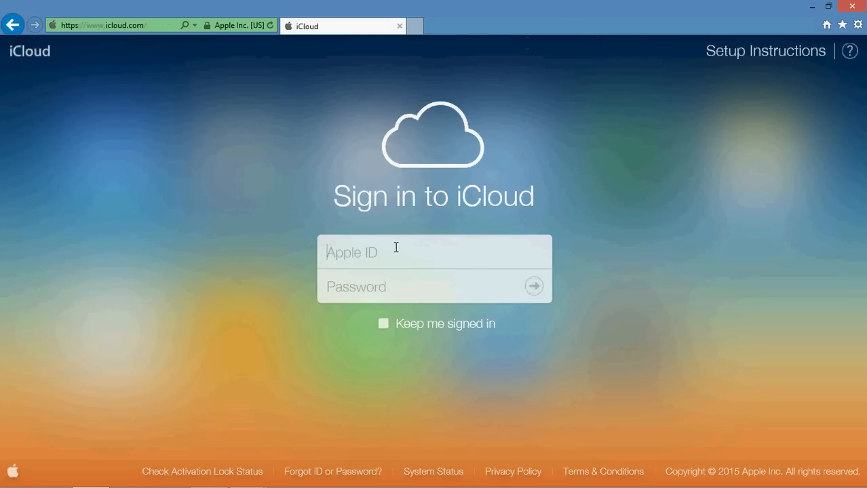
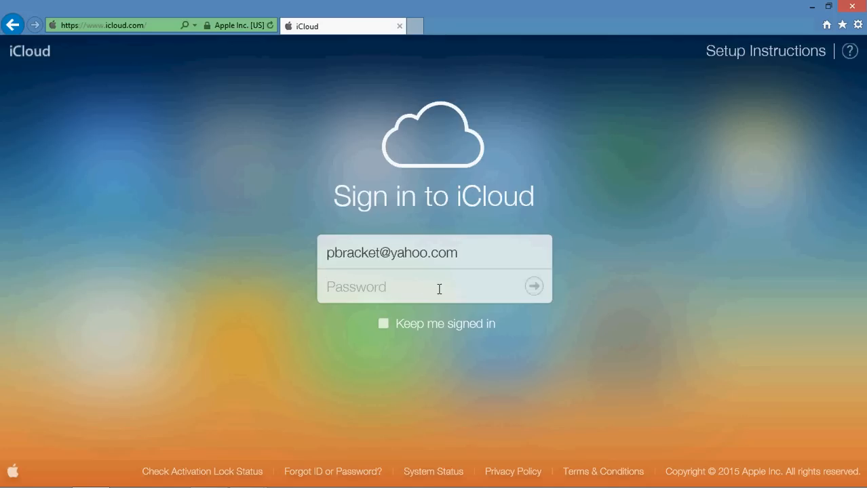
type("•••")
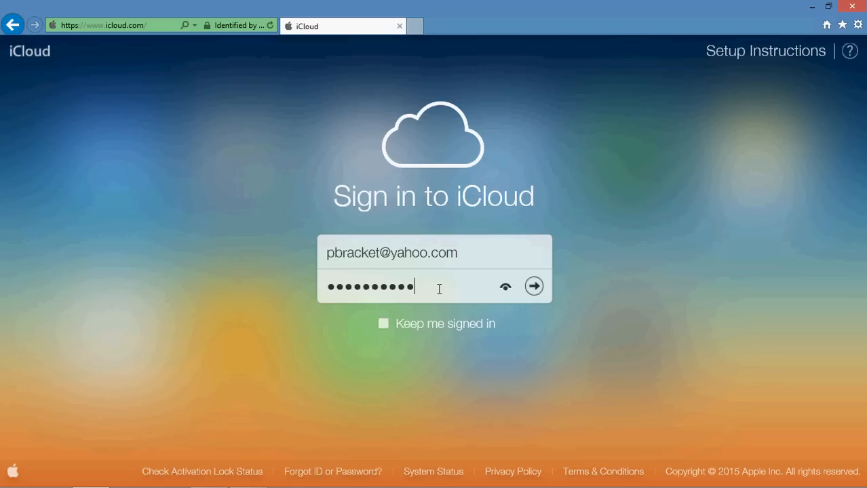
left_click(534, 287)
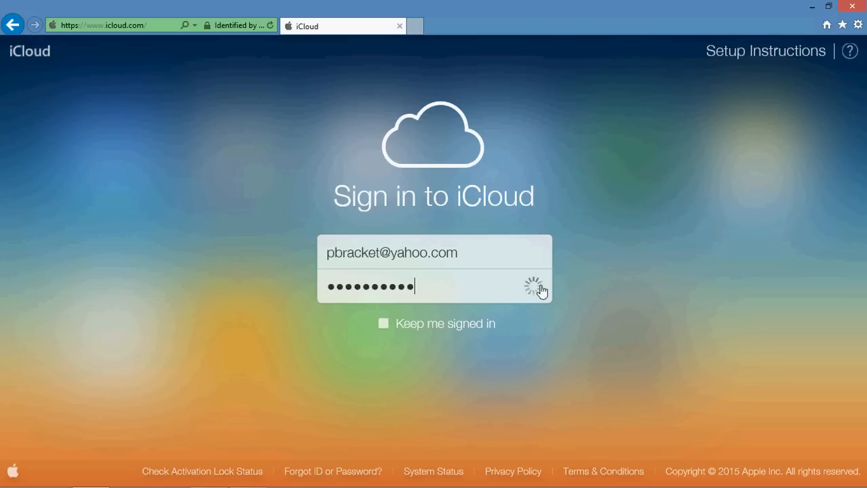
left_click(537, 290)
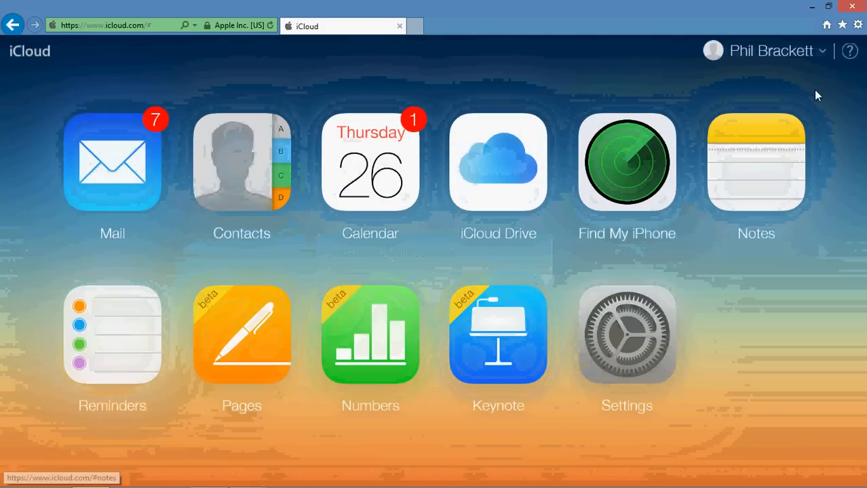
mouse_move(781, 24)
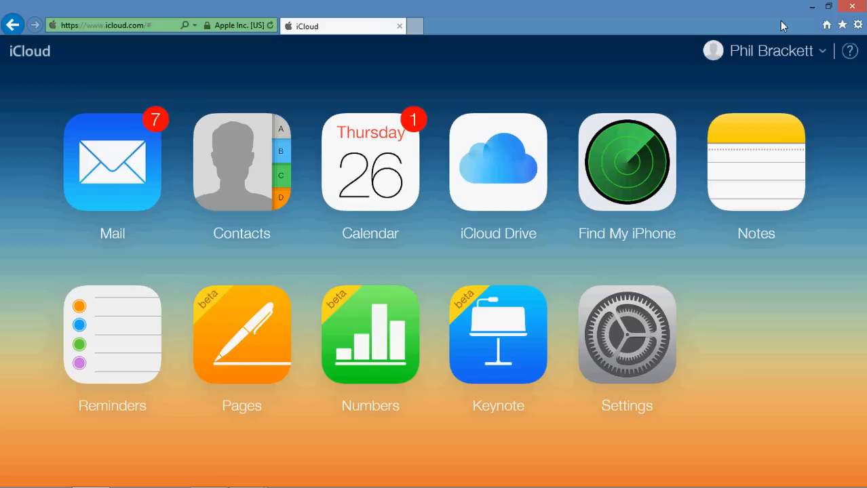
mouse_move(606, 214)
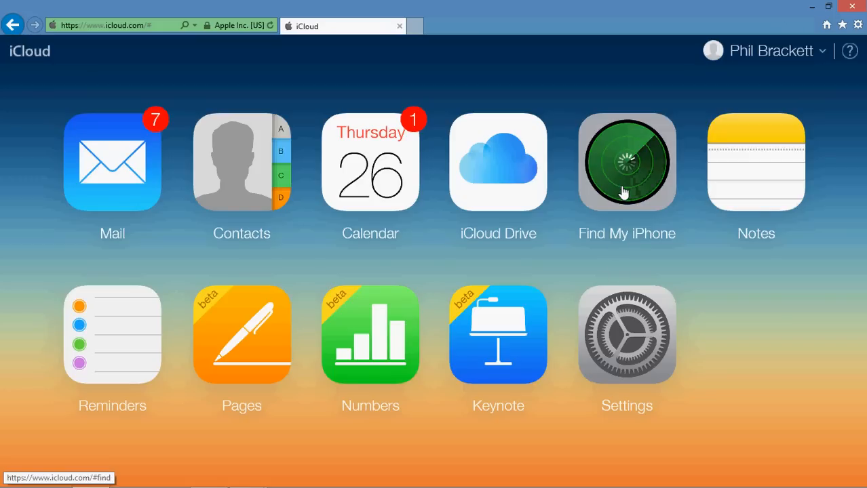
Launch Find My iPhone from the home screen so the device list loads.
left_click(626, 161)
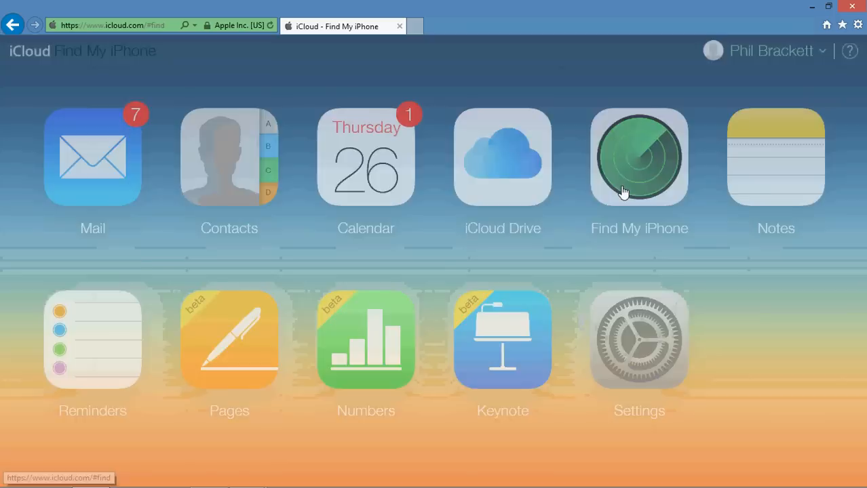
left_click(639, 156)
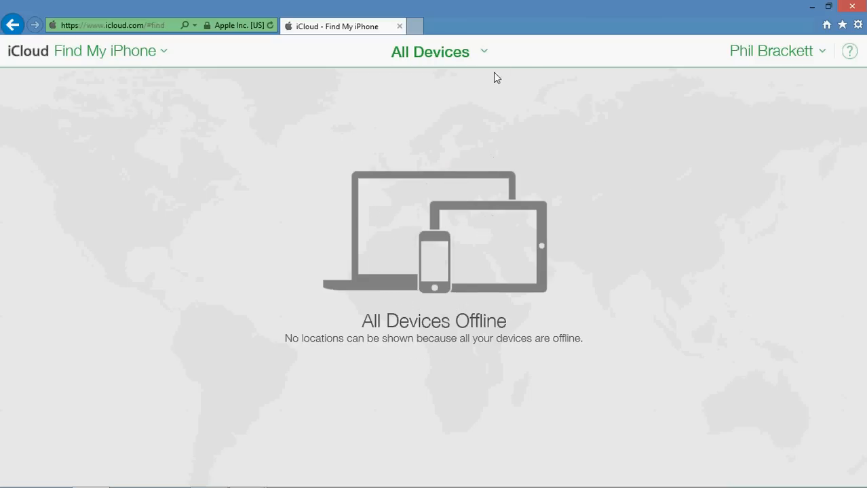
mouse_move(485, 58)
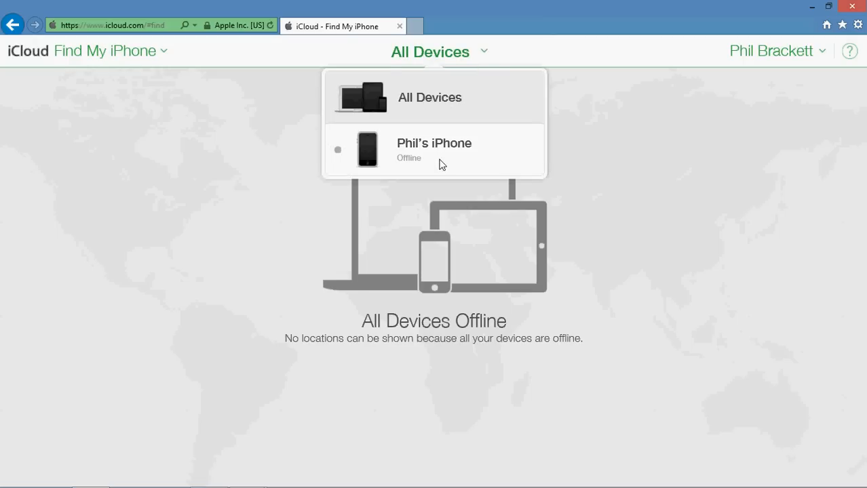
mouse_move(420, 163)
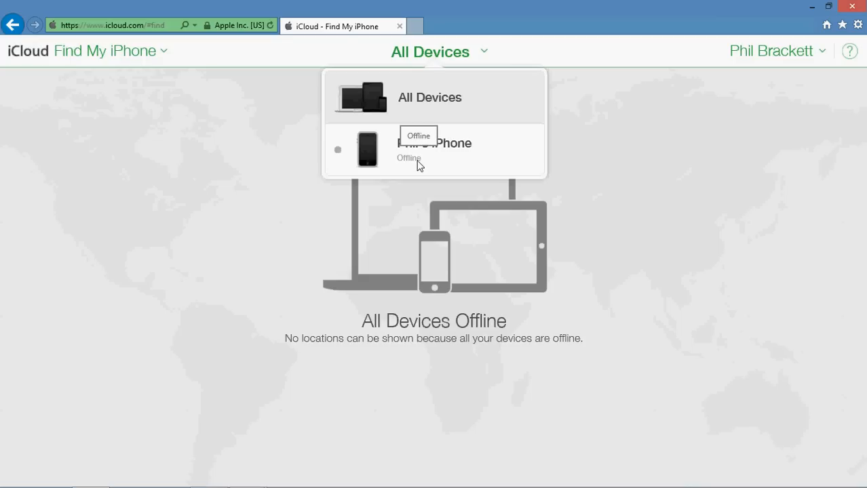
Show the offline iPhone's details and bring up its Remove iPhone? confirmation.
left_click(434, 148)
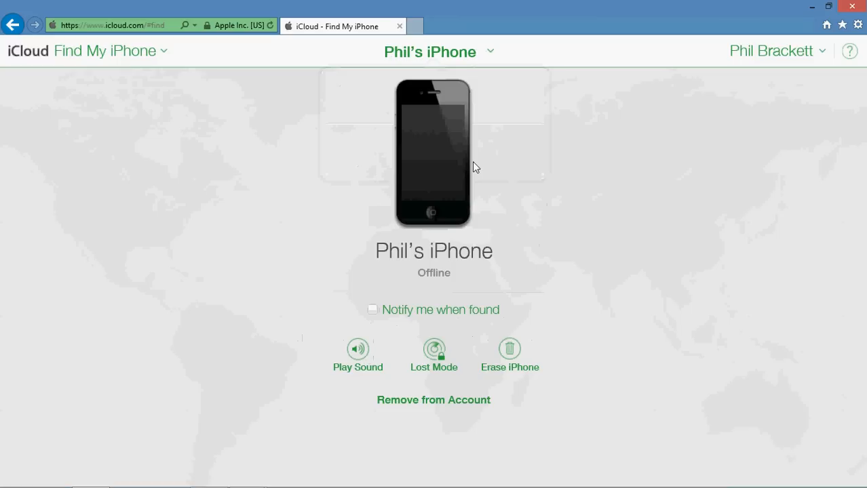
mouse_move(6, 271)
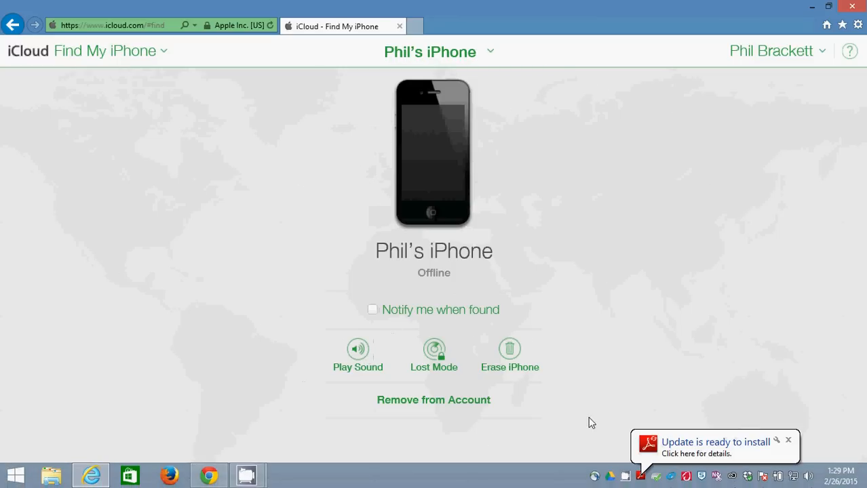
mouse_move(457, 83)
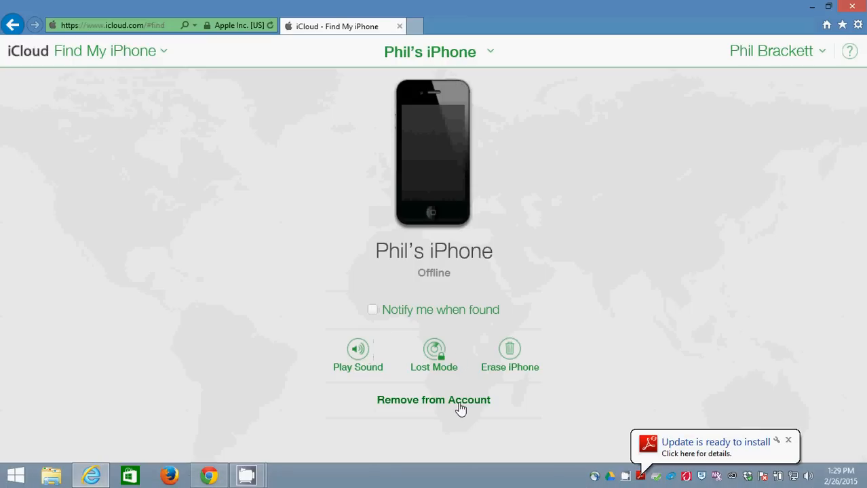
mouse_move(460, 408)
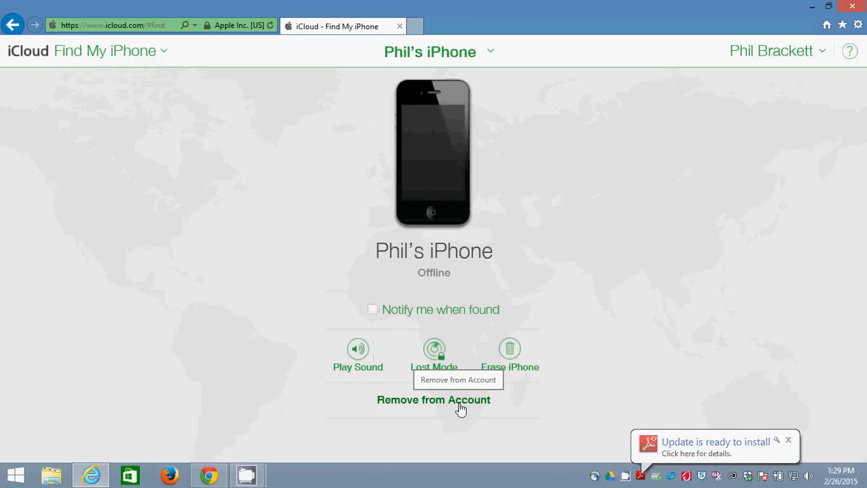
left_click(434, 400)
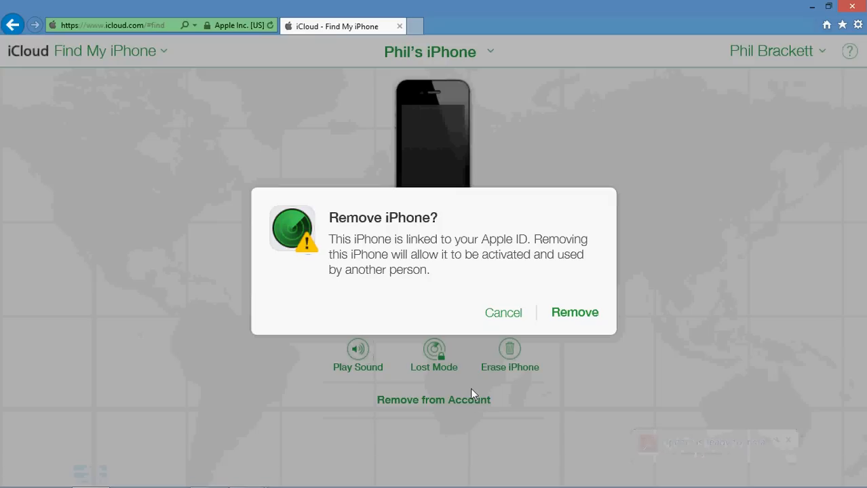
mouse_move(351, 220)
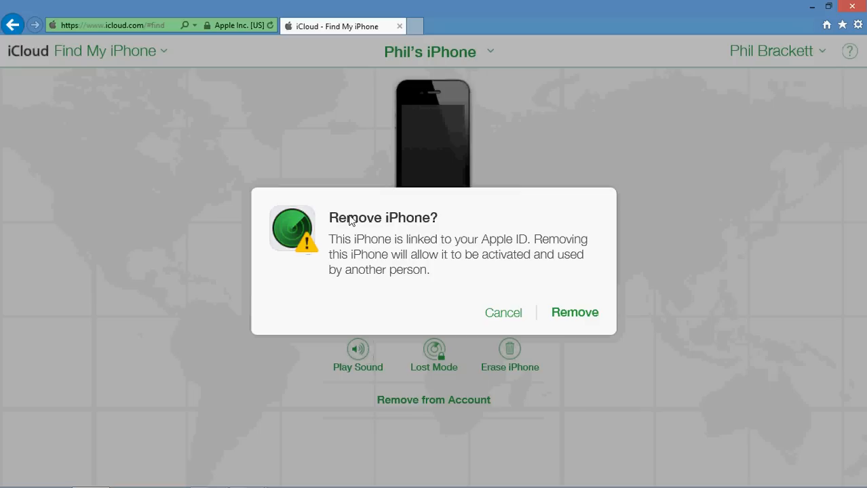
mouse_move(558, 310)
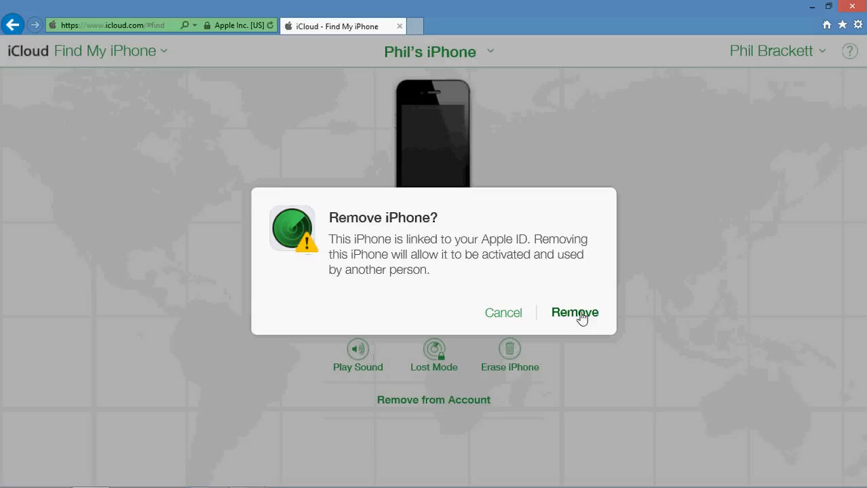
mouse_move(629, 344)
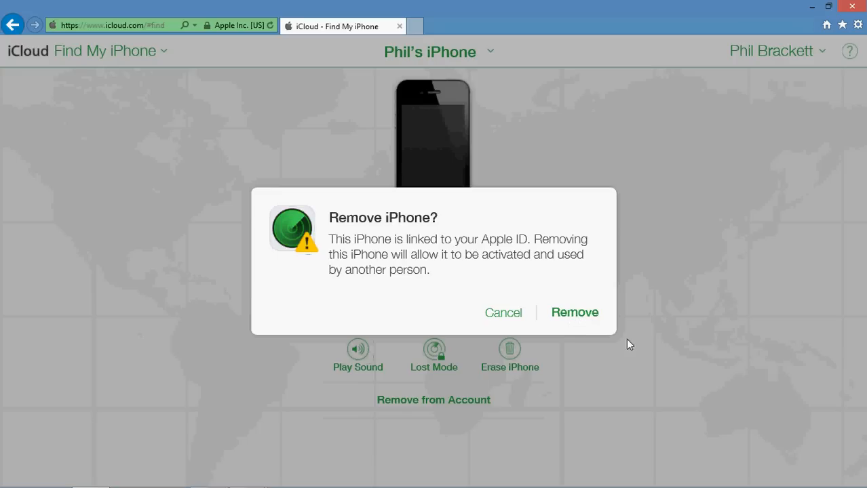
mouse_move(538, 292)
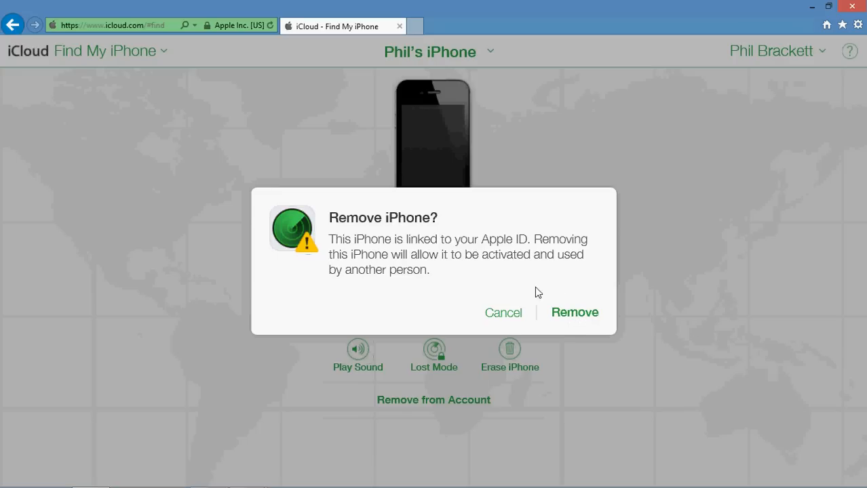
mouse_move(549, 343)
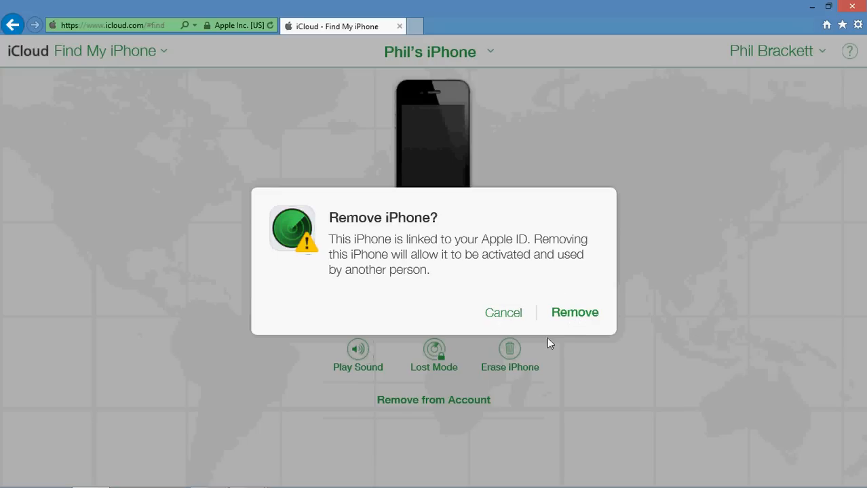
Cancel the Remove iPhone? dialog so the iPhone stays on the account.
left_click(503, 313)
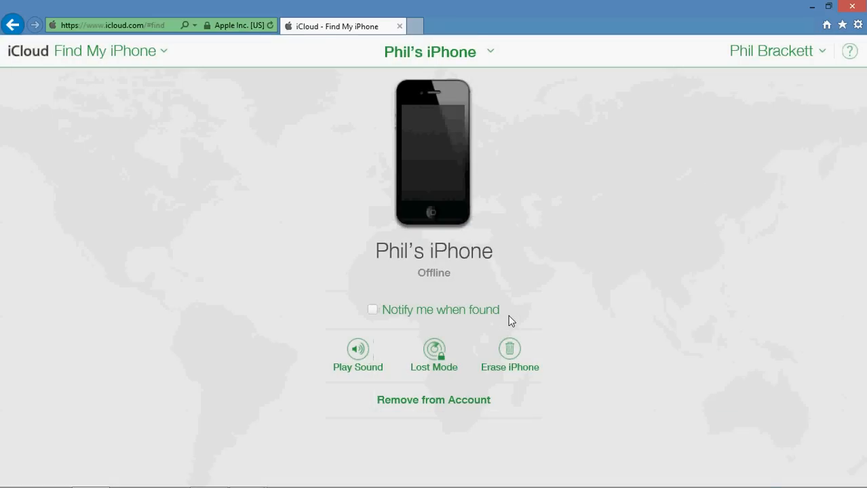
mouse_move(797, 75)
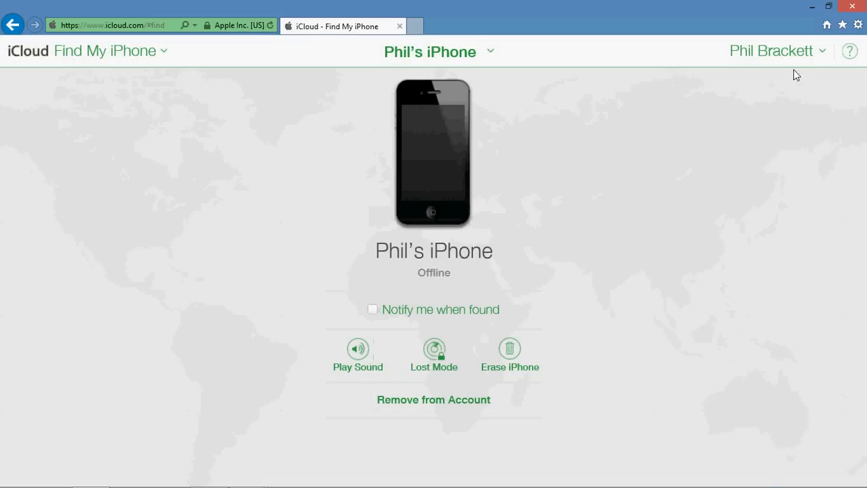
Sign out of the iCloud account from the account menu.
left_click(772, 51)
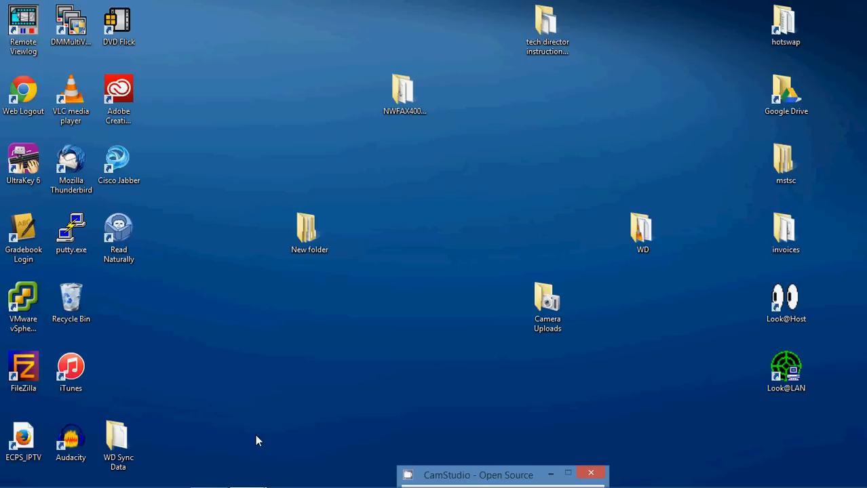
mouse_move(438, 477)
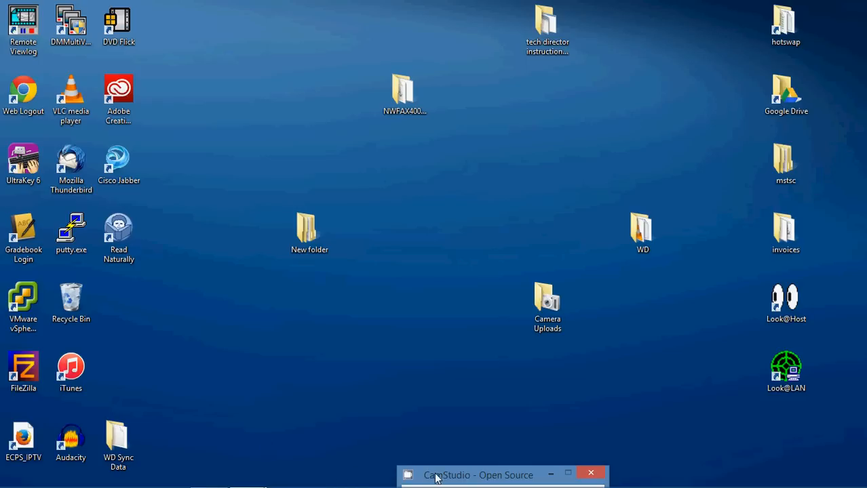